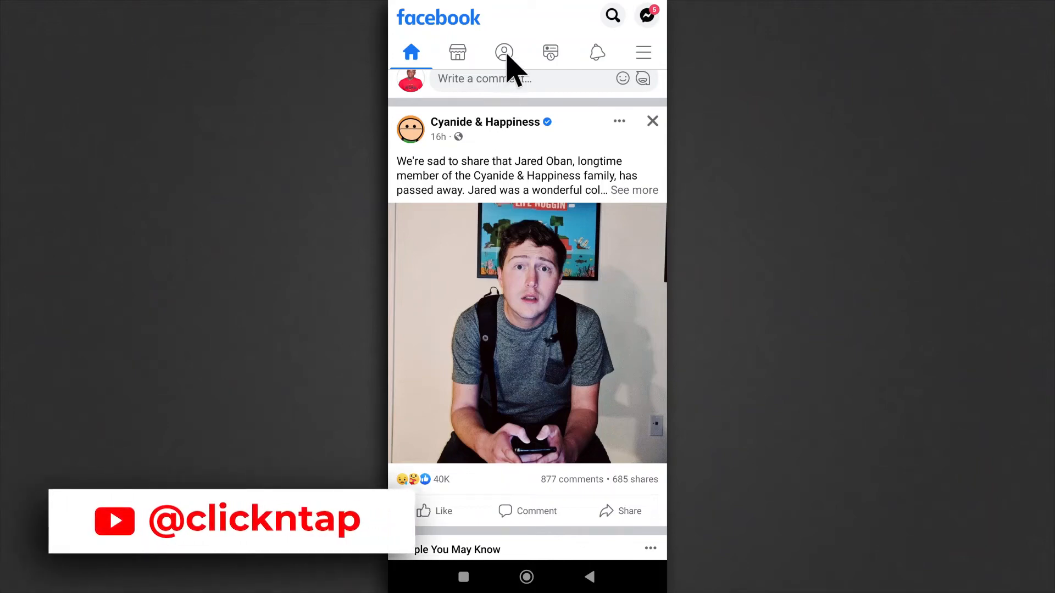
Step: Go to your own profile and scroll to the Posts section showing 'I'll pin this post'
{"action": "left_click", "coordinate": [503, 51]}
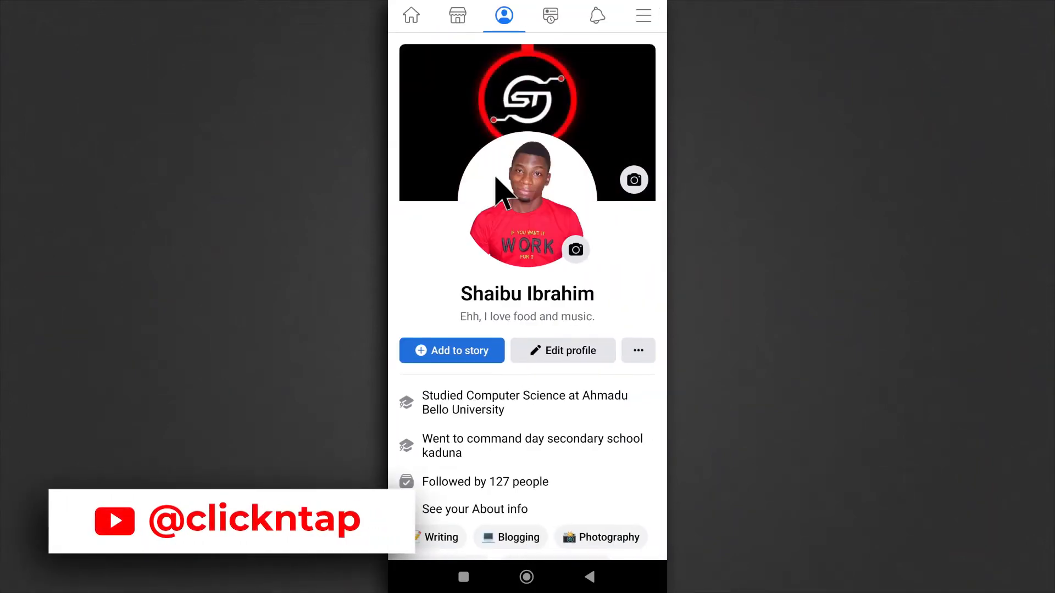
{"action": "scroll", "scroll_direction": "down", "scroll_amount": 3}
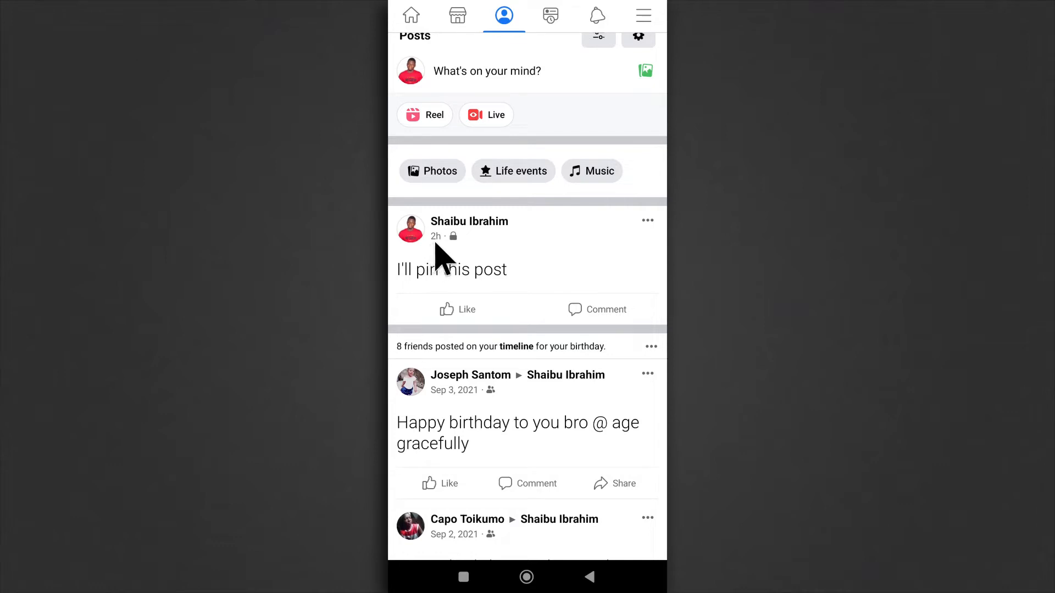
Step: Pin 'I'll pin this post' via its three-dot menu so it appears under Pinned post
{"action": "left_click", "coordinate": [646, 219]}
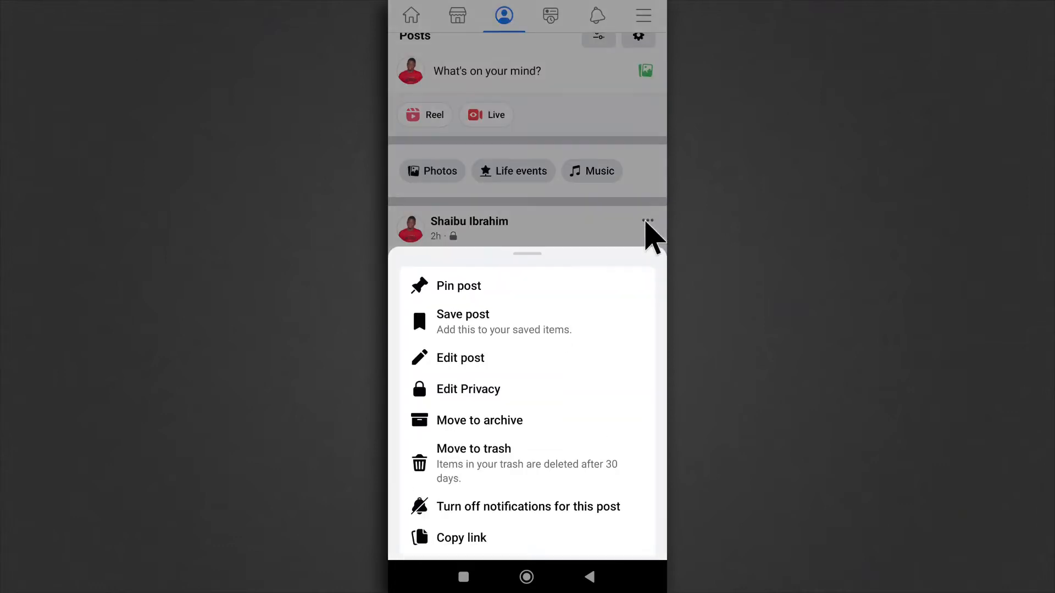
{"action": "left_click", "coordinate": [458, 286]}
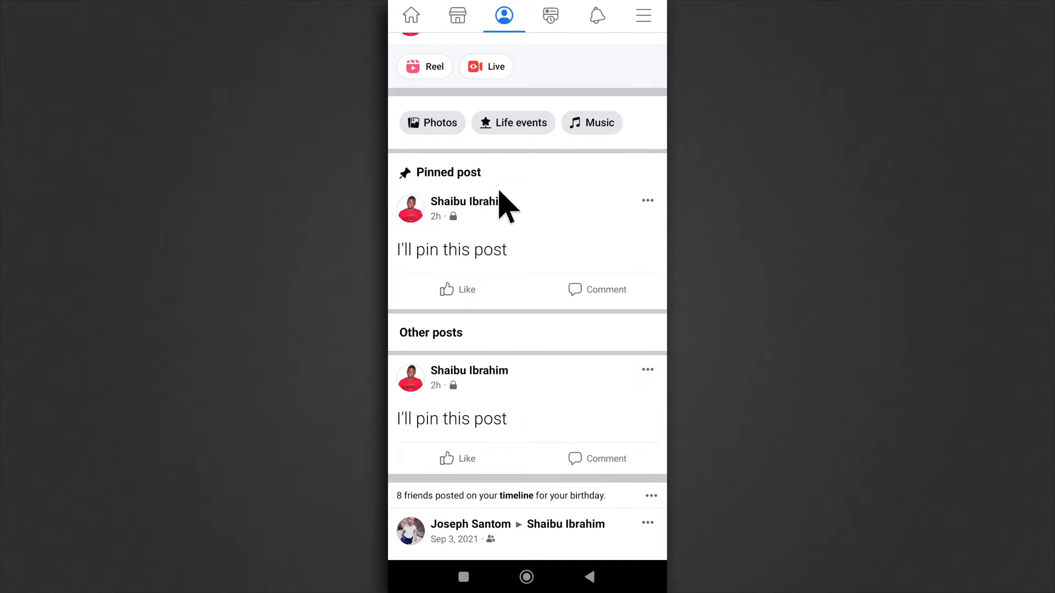
{"action": "mouse_move", "coordinate": [518, 226]}
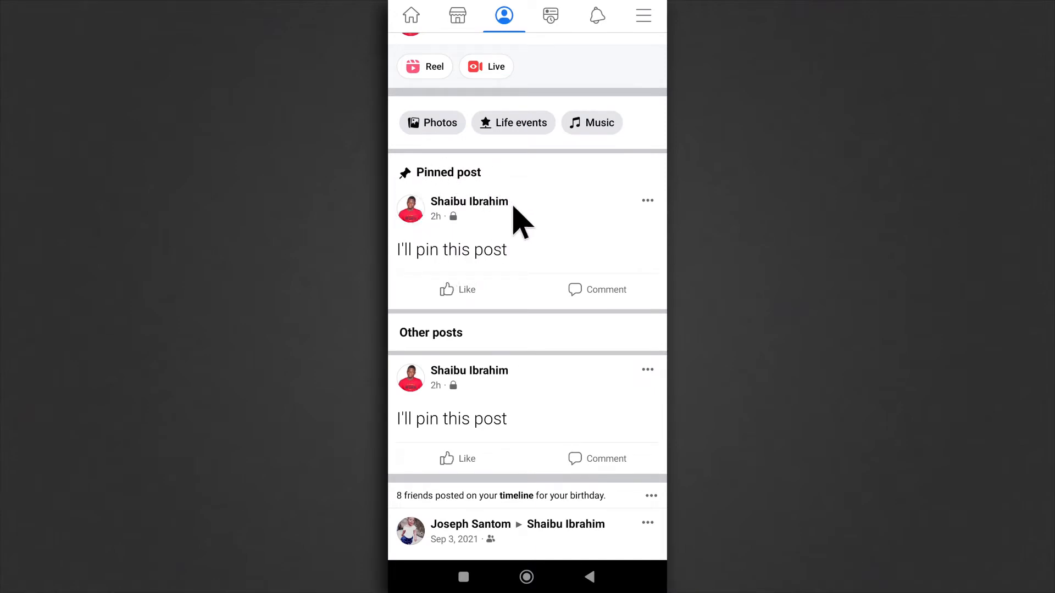
{"action": "mouse_move", "coordinate": [507, 226]}
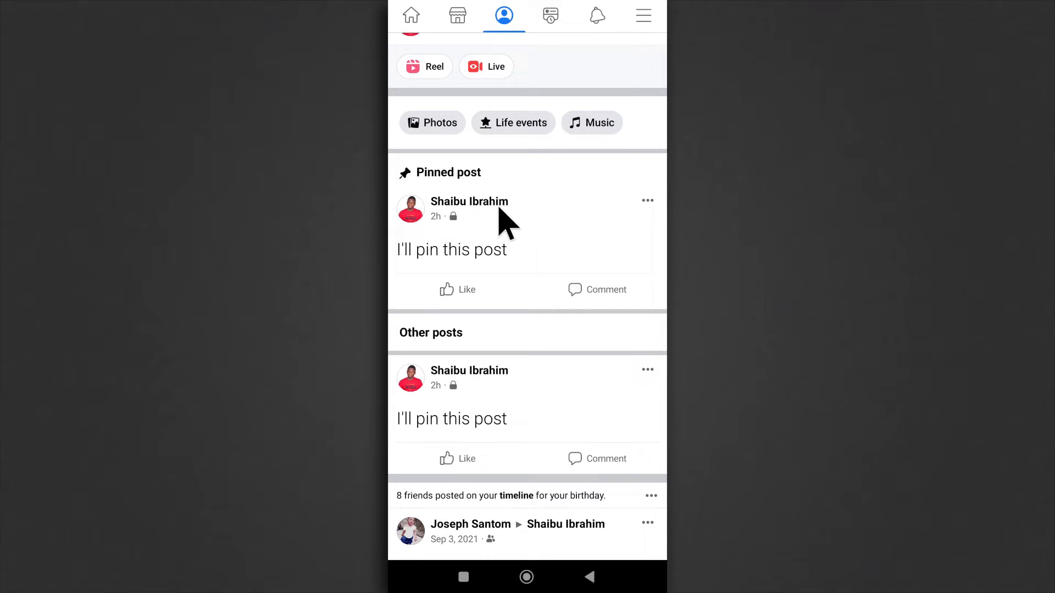
Step: Scroll the timeline down to the Nov 1, 2019 photo post
{"action": "scroll", "scroll_direction": "down", "scroll_amount": 3}
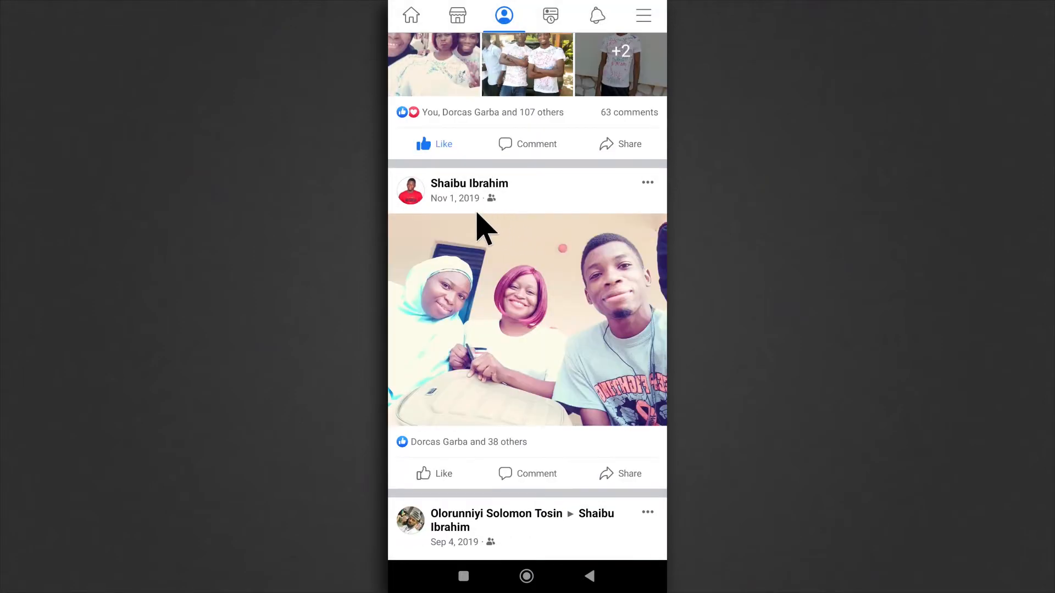
{"action": "mouse_move", "coordinate": [481, 212]}
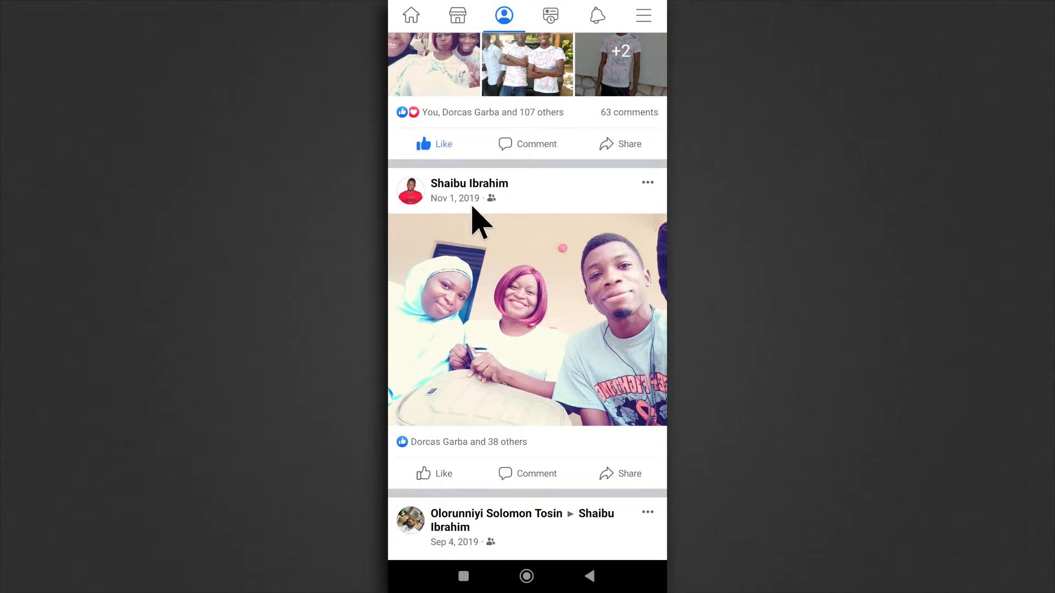
{"action": "mouse_move", "coordinate": [646, 208]}
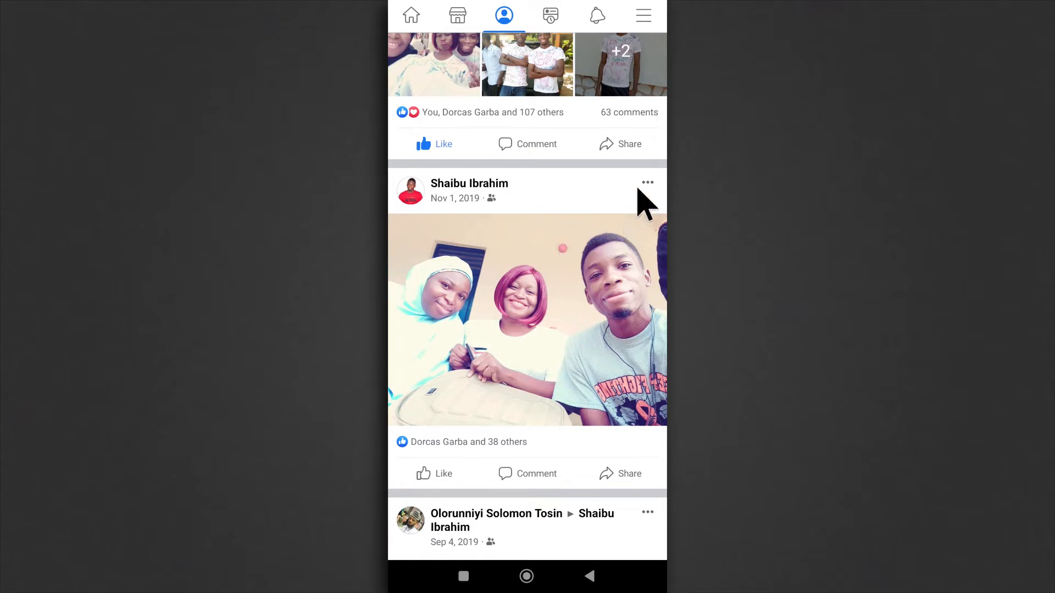
Step: Pin the Nov 1, 2019 photo post instead, pushing 'I'll pin this post' under Other posts
{"action": "left_click", "coordinate": [647, 183]}
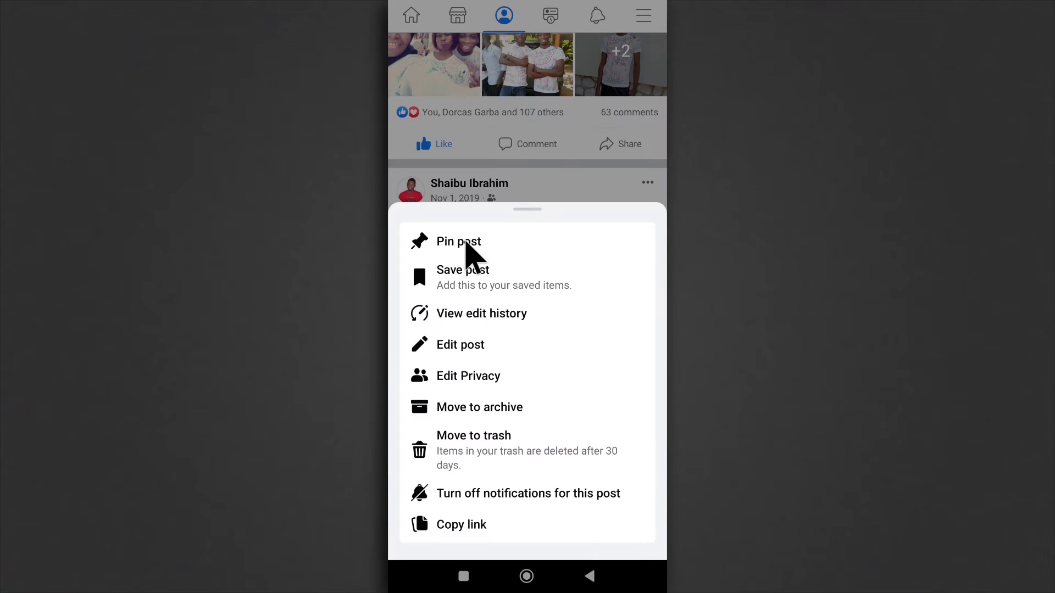
{"action": "left_click", "coordinate": [458, 242]}
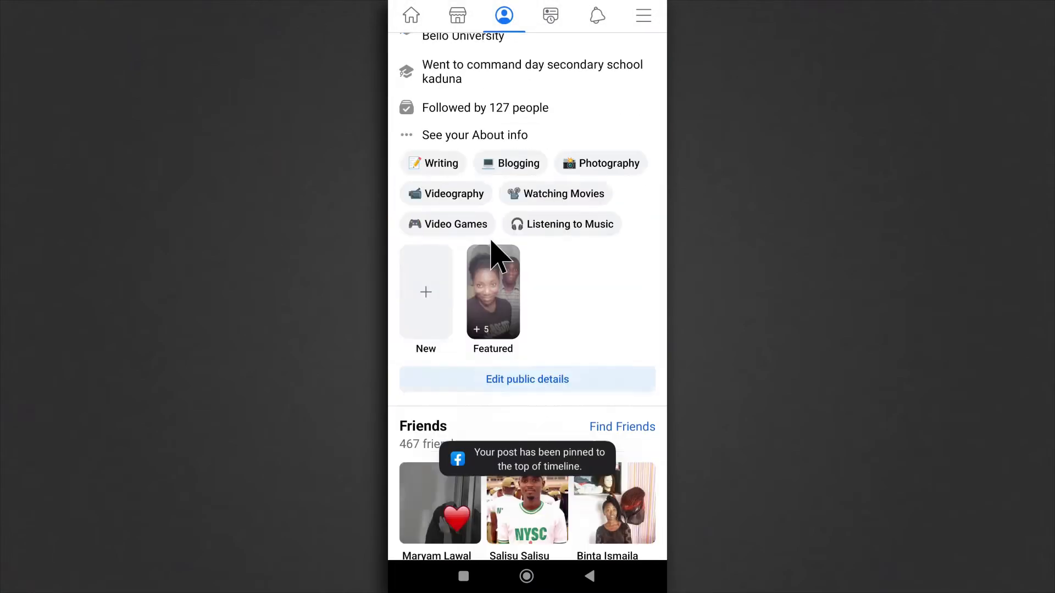
{"action": "scroll", "scroll_direction": "down", "scroll_amount": 3}
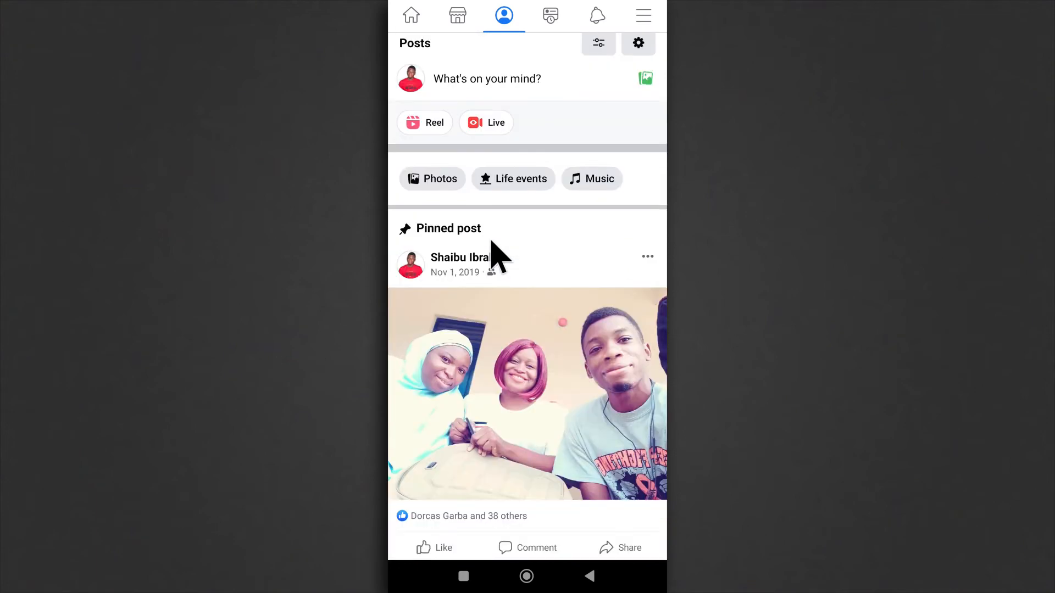
{"action": "mouse_move", "coordinate": [484, 289]}
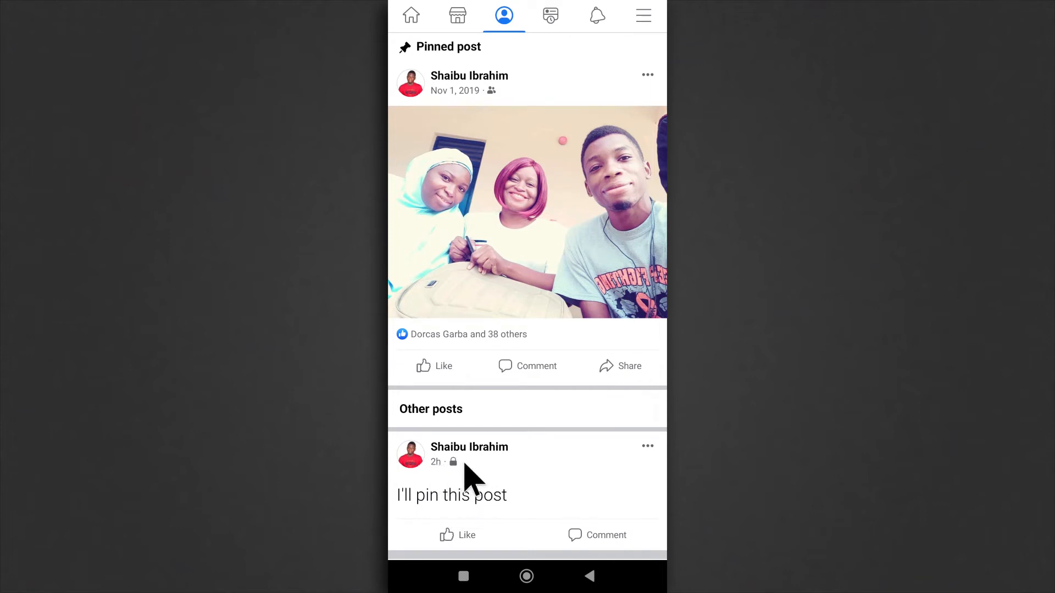
{"action": "mouse_move", "coordinate": [496, 192]}
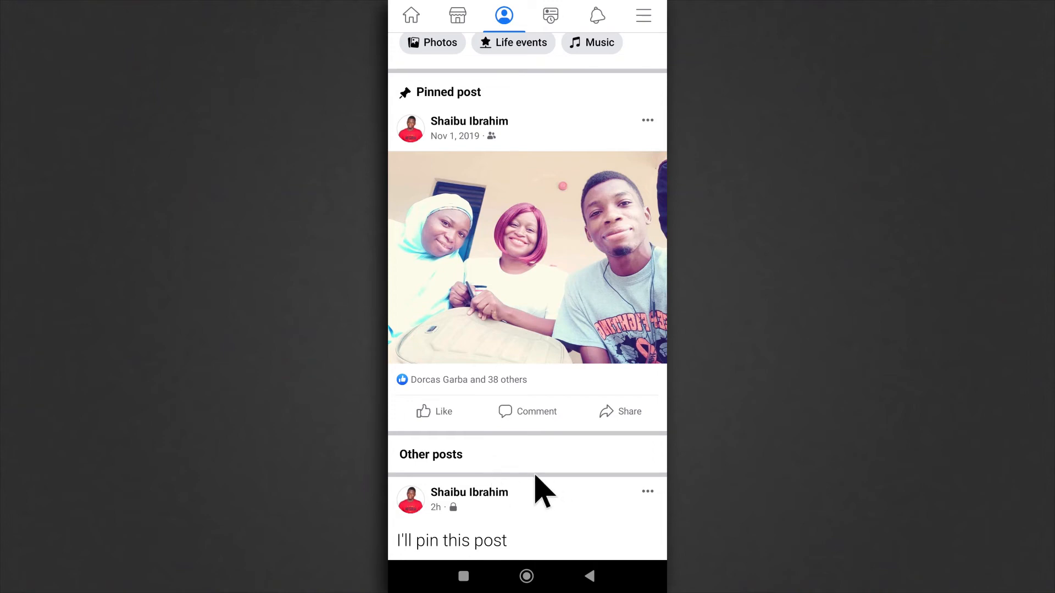
{"action": "mouse_move", "coordinate": [568, 242]}
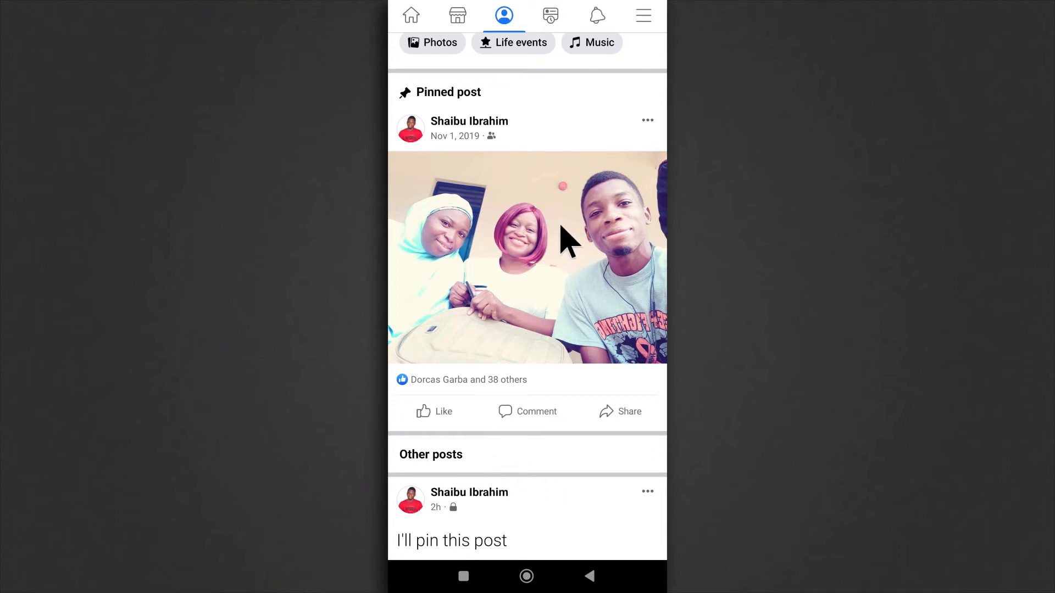
{"action": "mouse_move", "coordinate": [534, 202]}
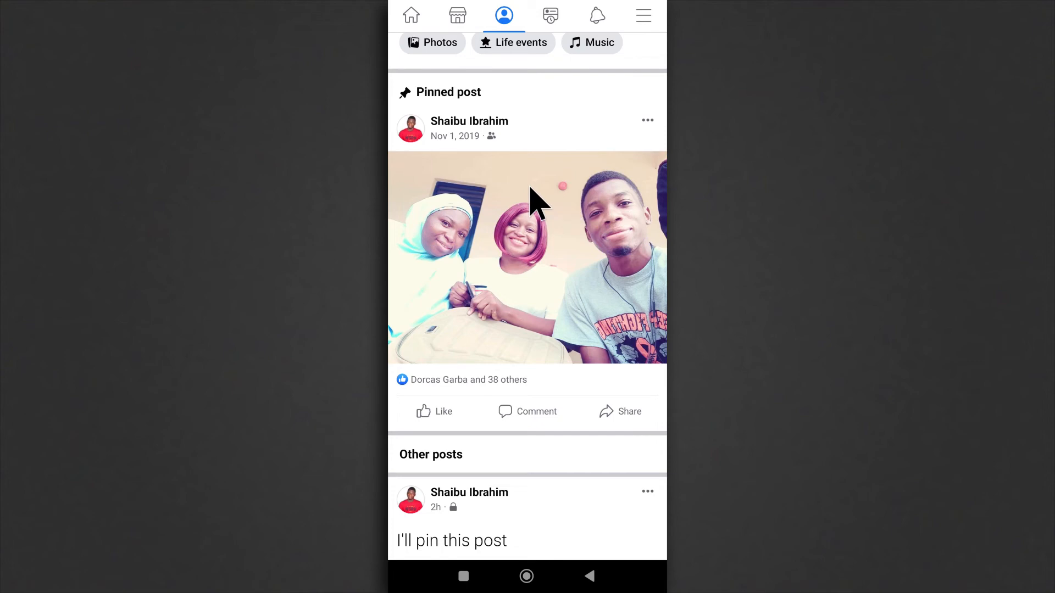
Step: Re-pin 'I'll pin this post' so it replaces the 2019 photo under the Pinned post heading
{"action": "left_click", "coordinate": [646, 120]}
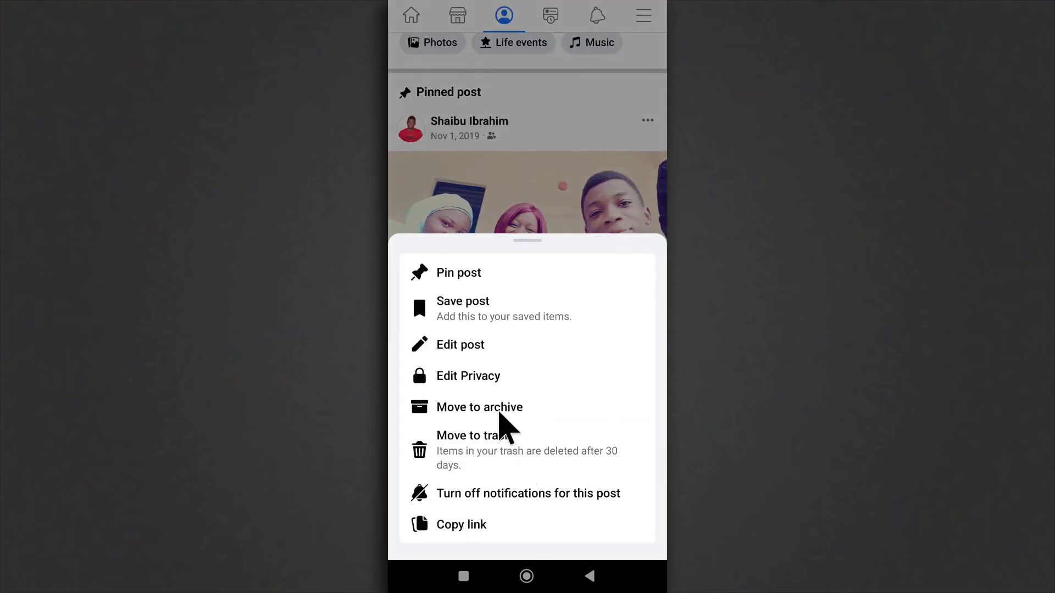
{"action": "left_click", "coordinate": [459, 272]}
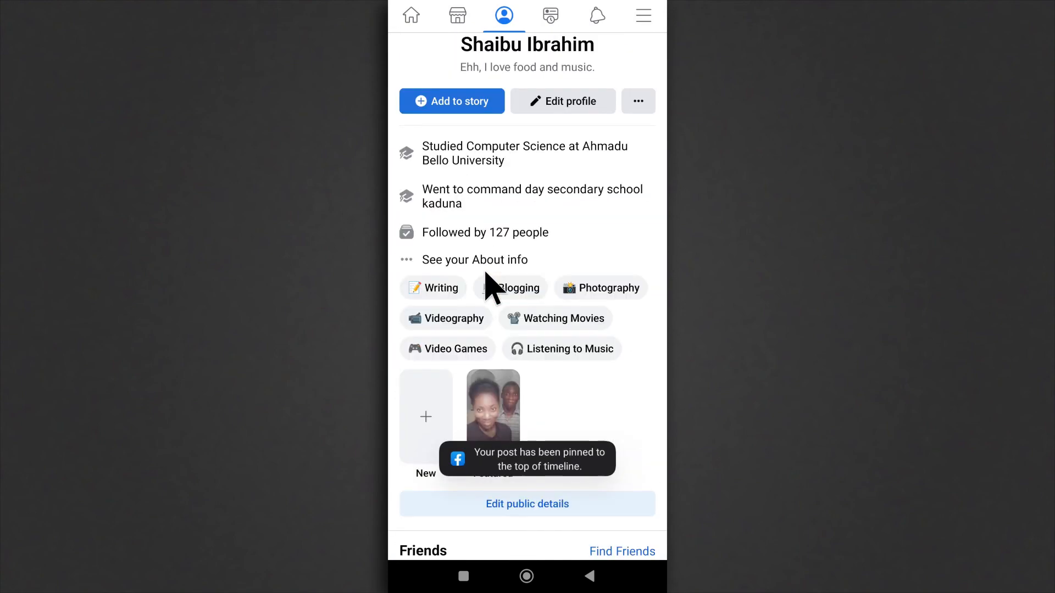
{"action": "scroll", "scroll_direction": "down", "scroll_amount": 3}
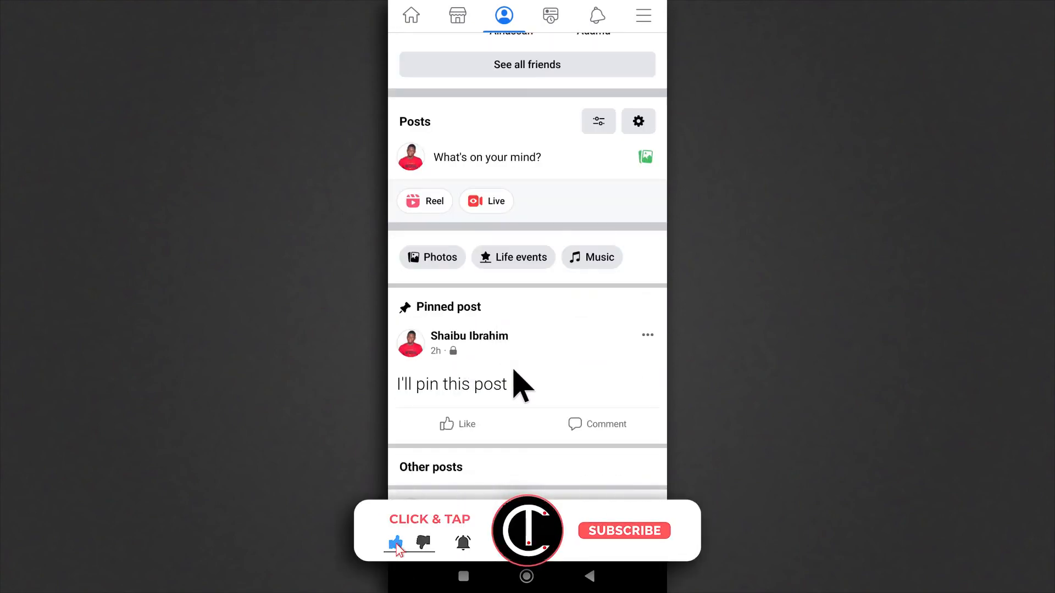
{"action": "left_click", "coordinate": [621, 531]}
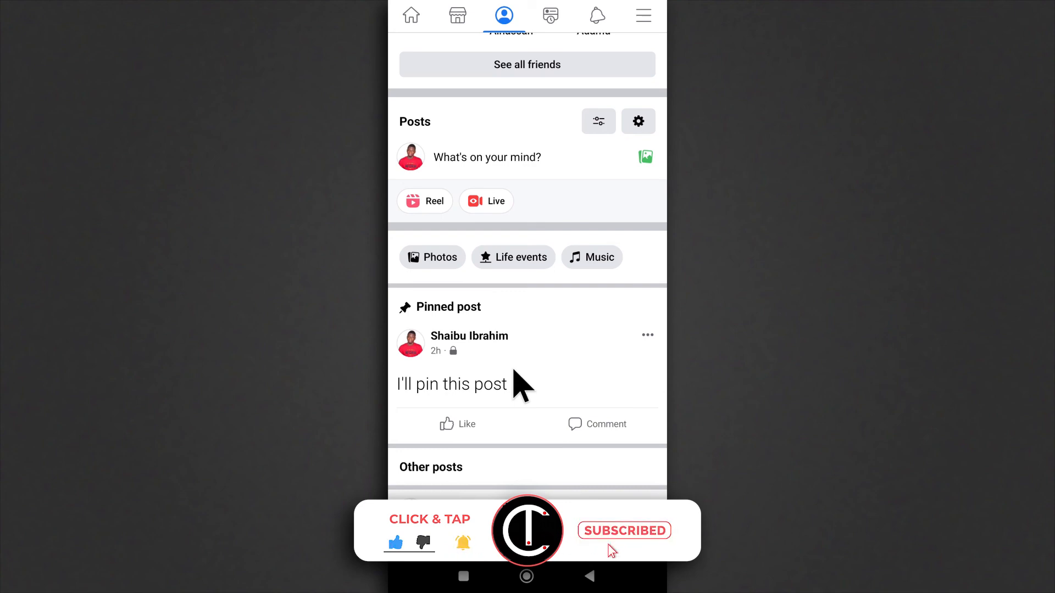